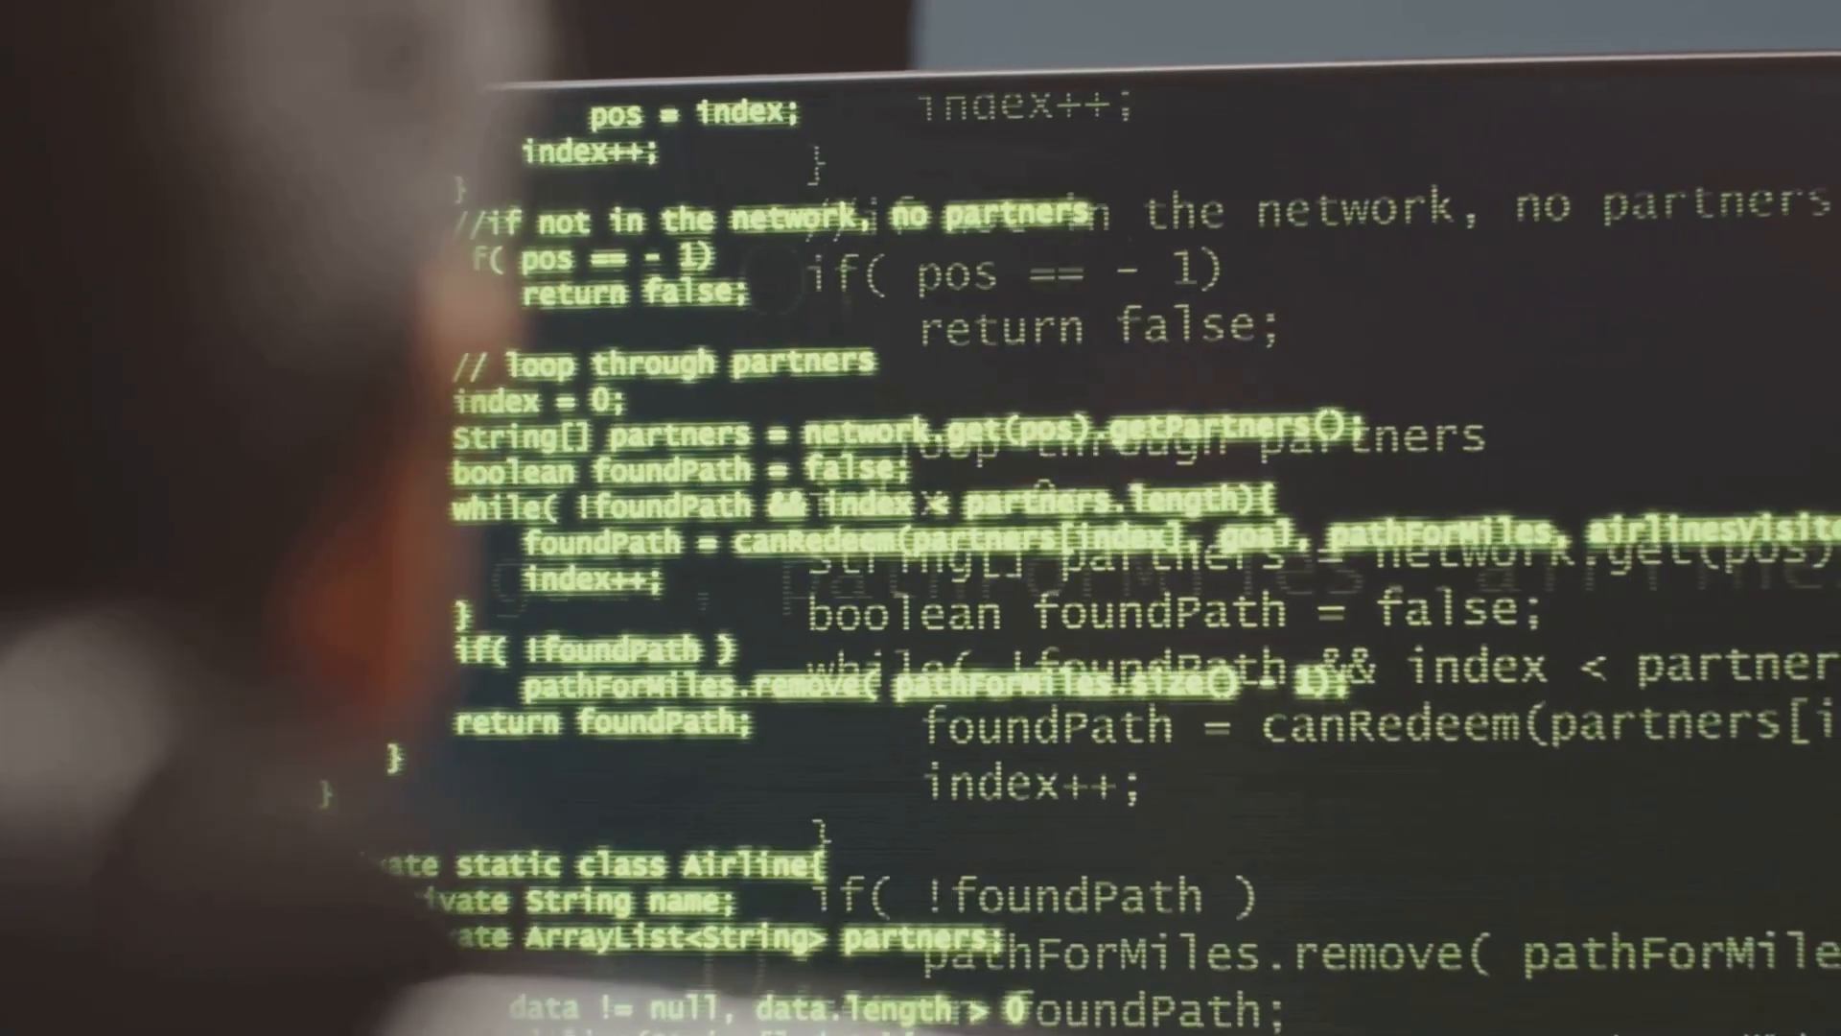
scroll(down, 3)
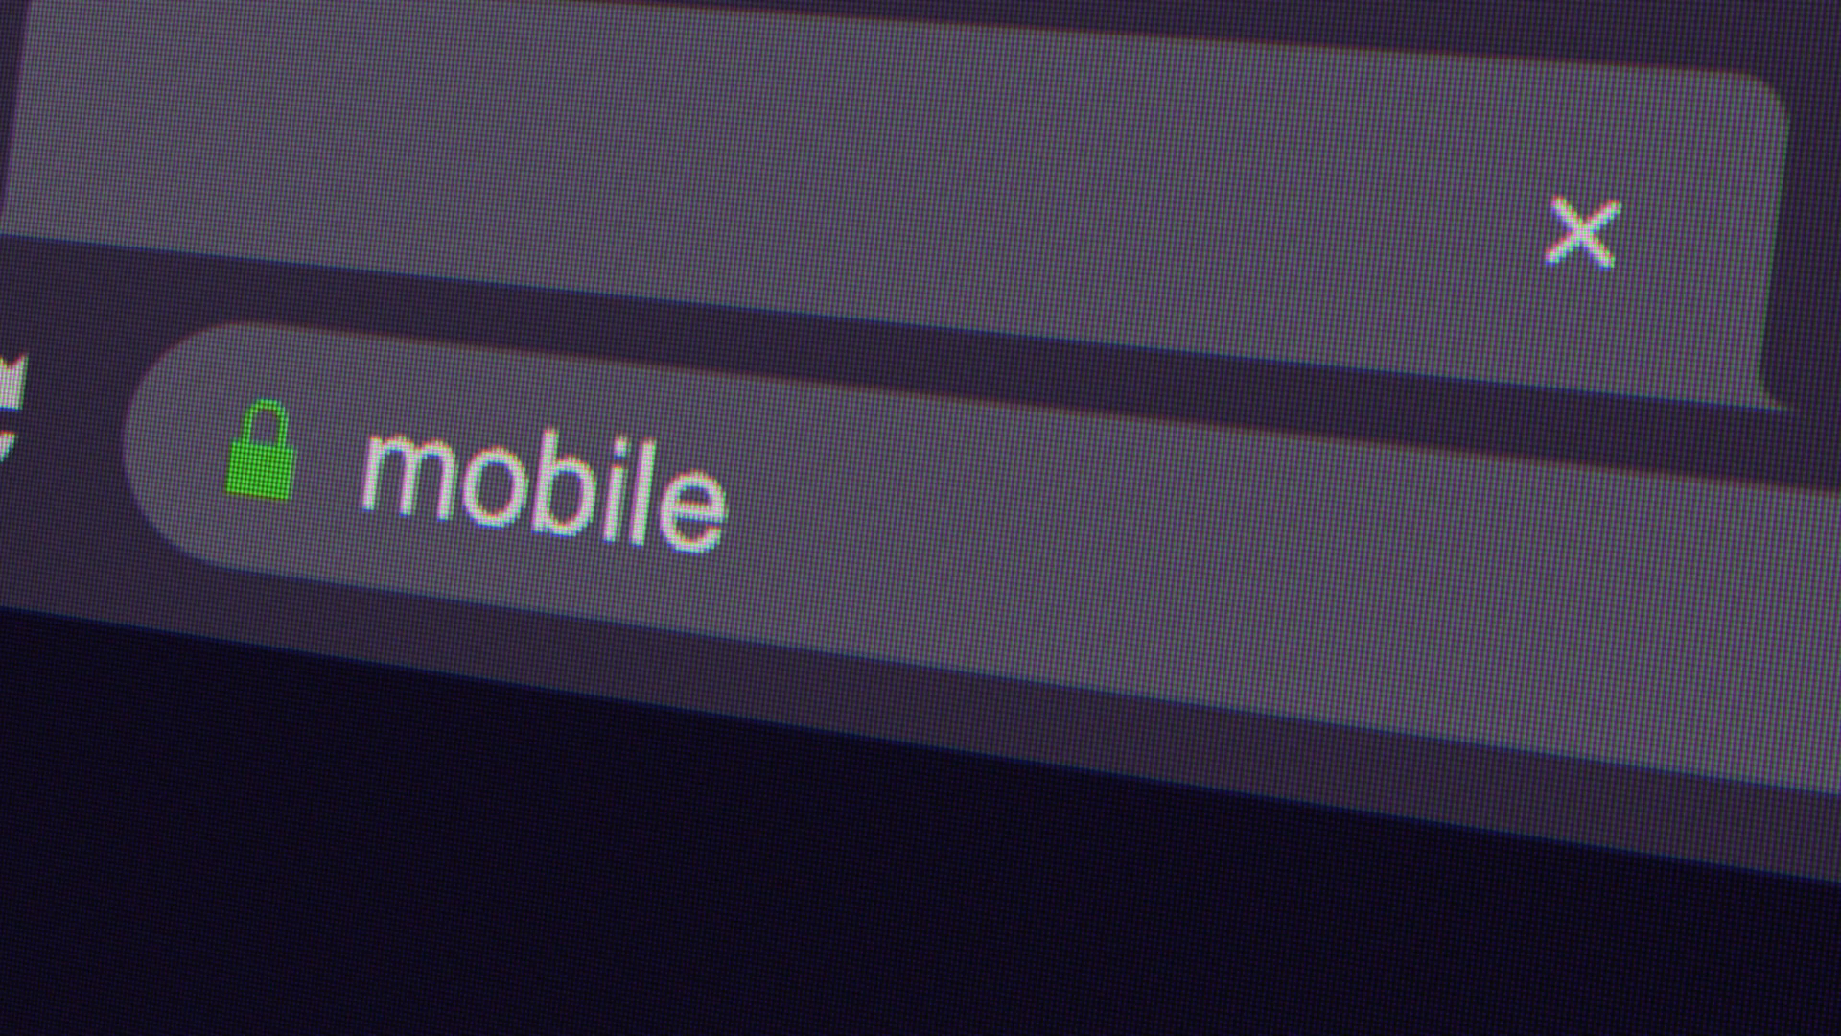
text(device)
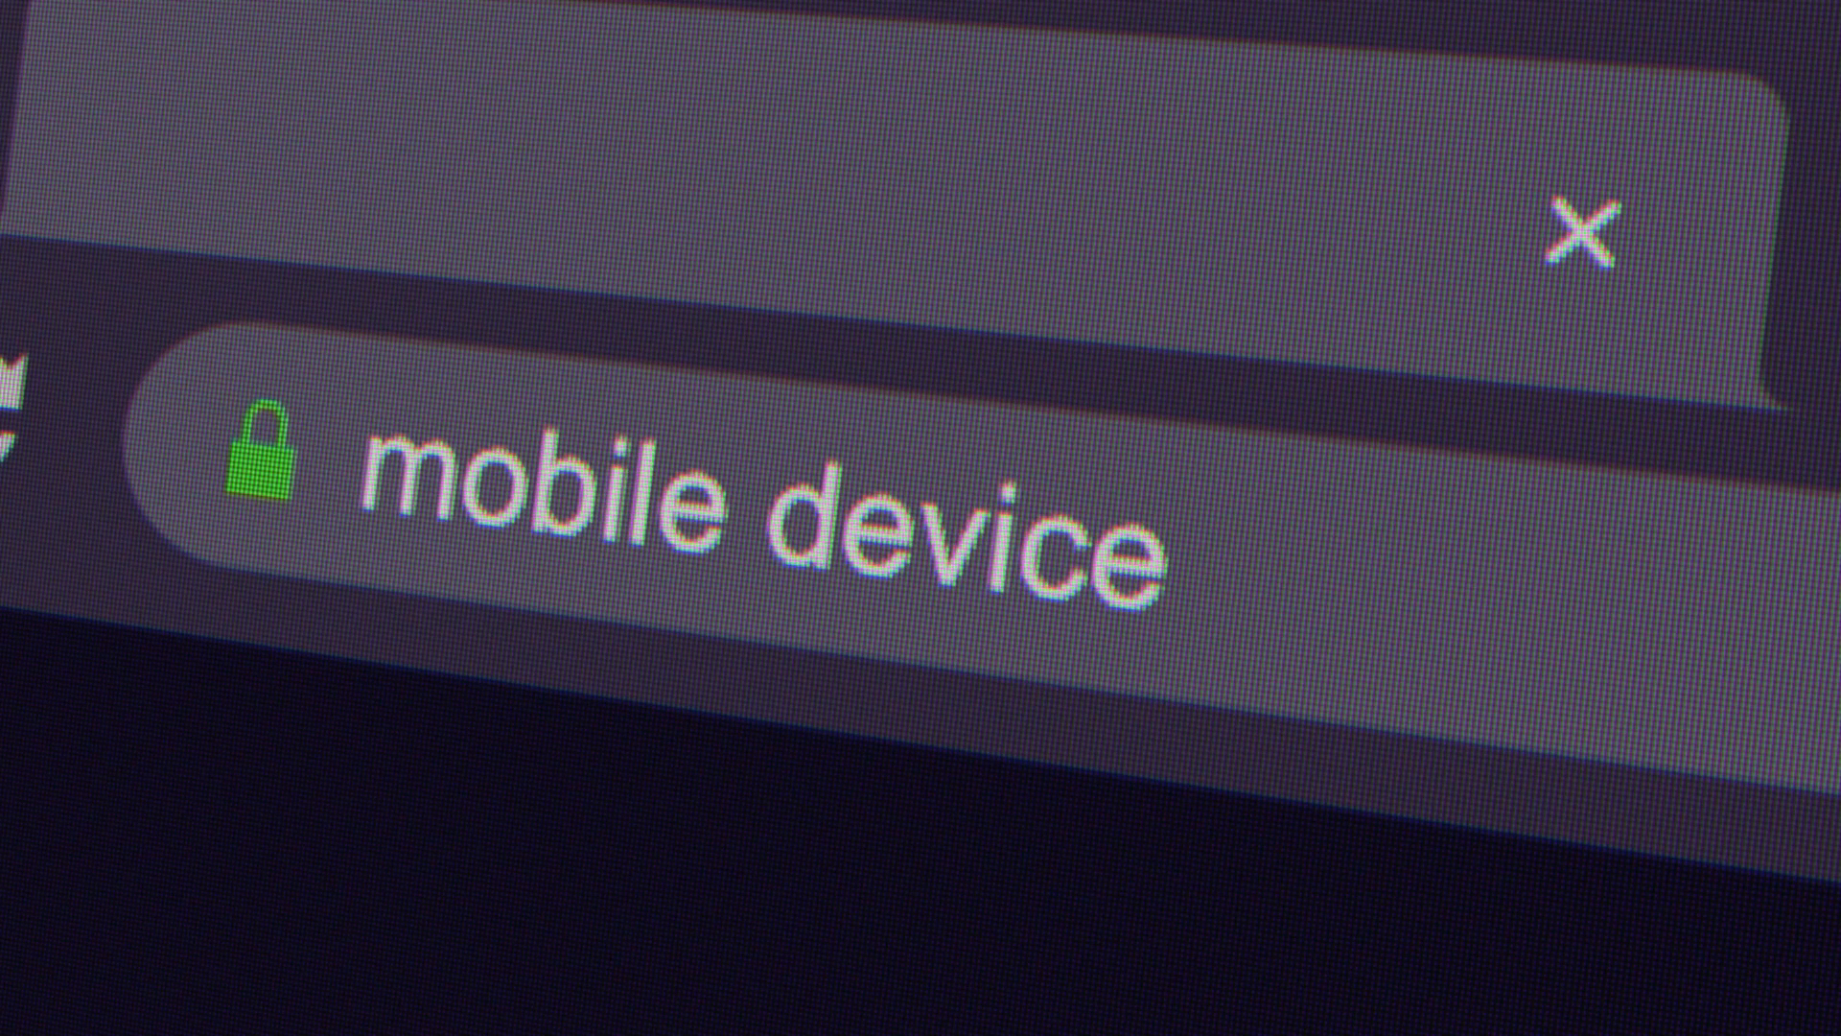